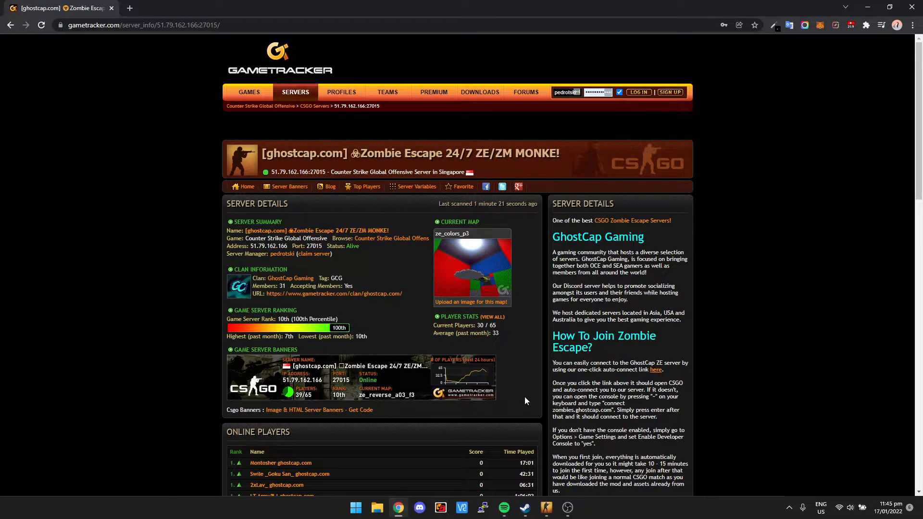
mouse_move(289, 207)
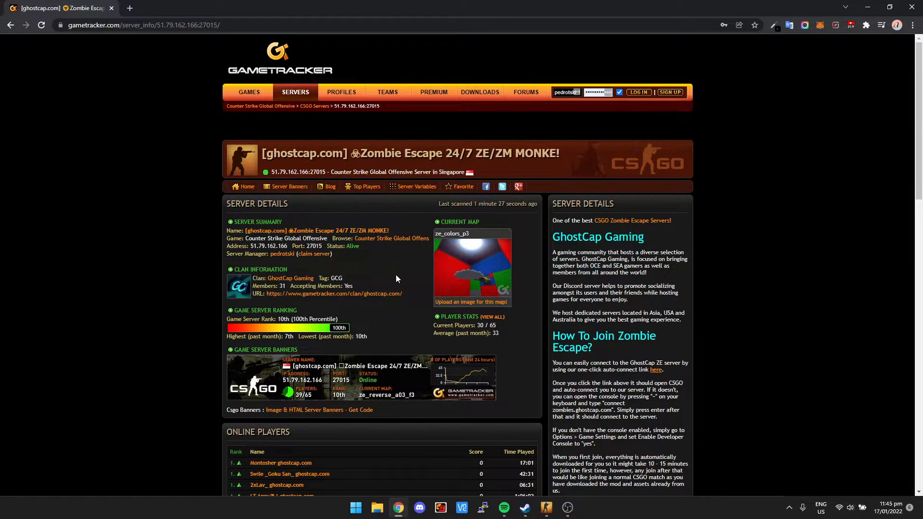
mouse_move(264, 151)
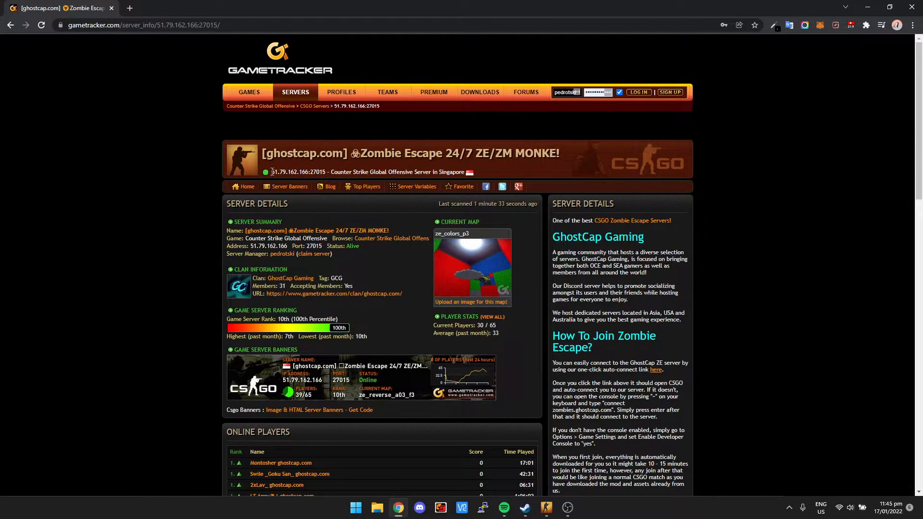
Select the Zombie Escape server address on the web page before switching to CS:GO.
double_click(286, 171)
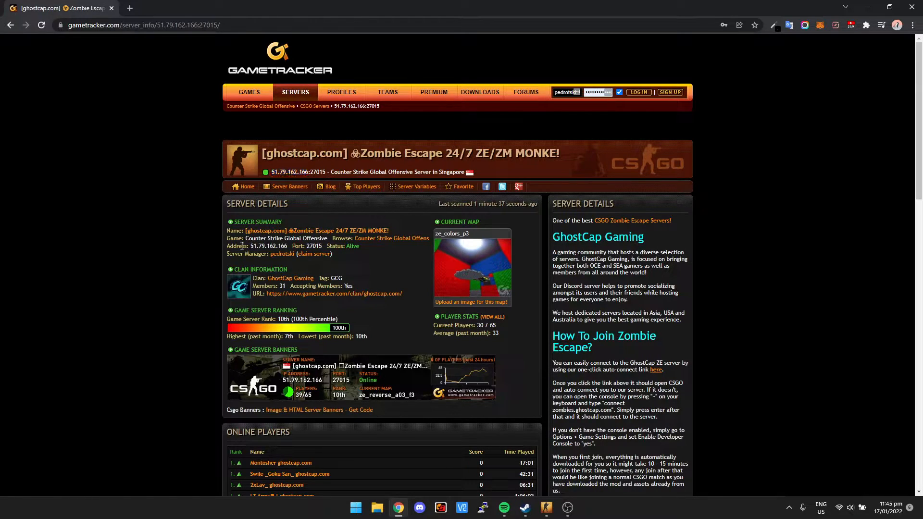
double_click(235, 246)
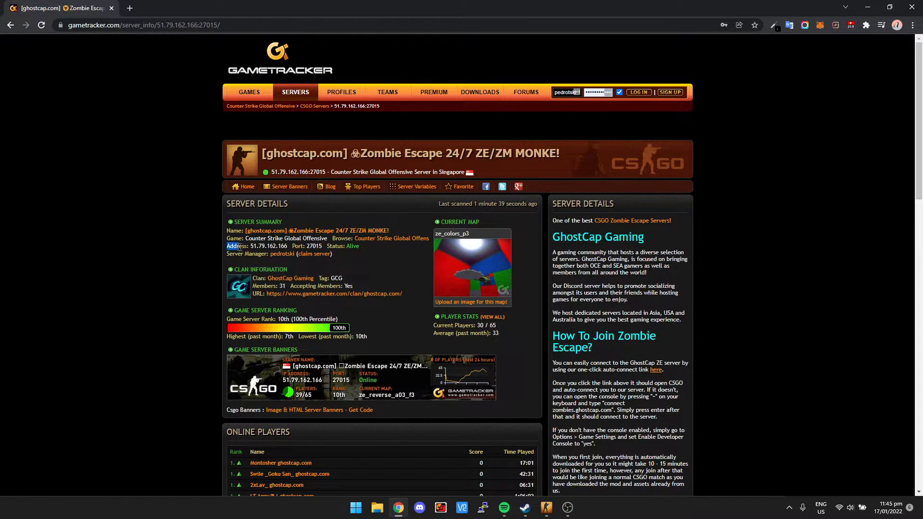
double_click(271, 245)
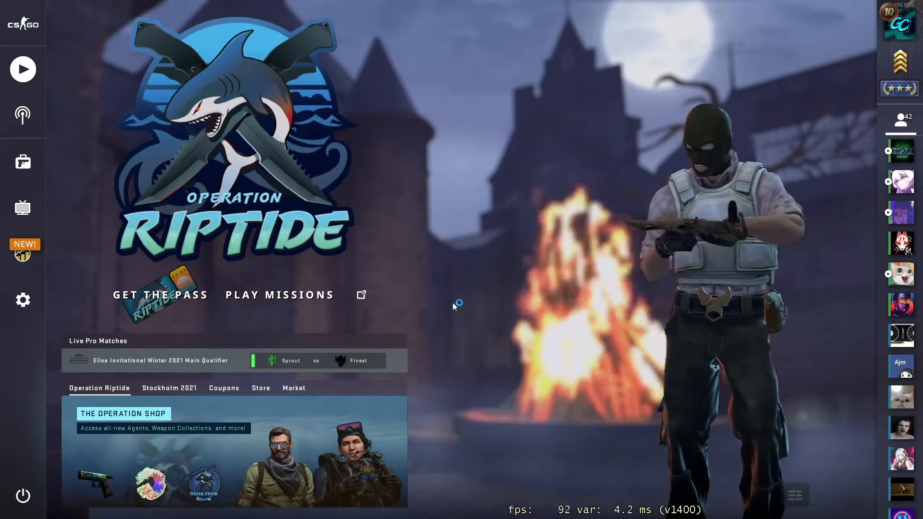
mouse_move(225, 286)
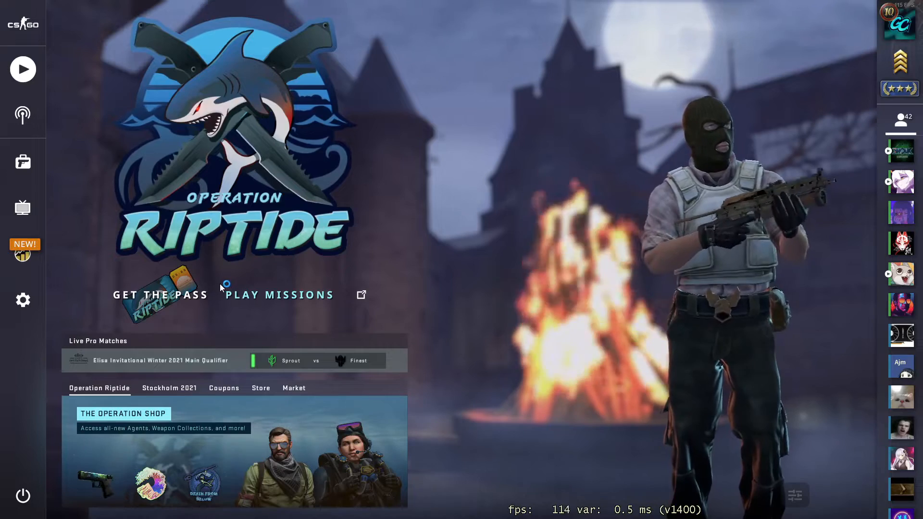
mouse_move(23, 299)
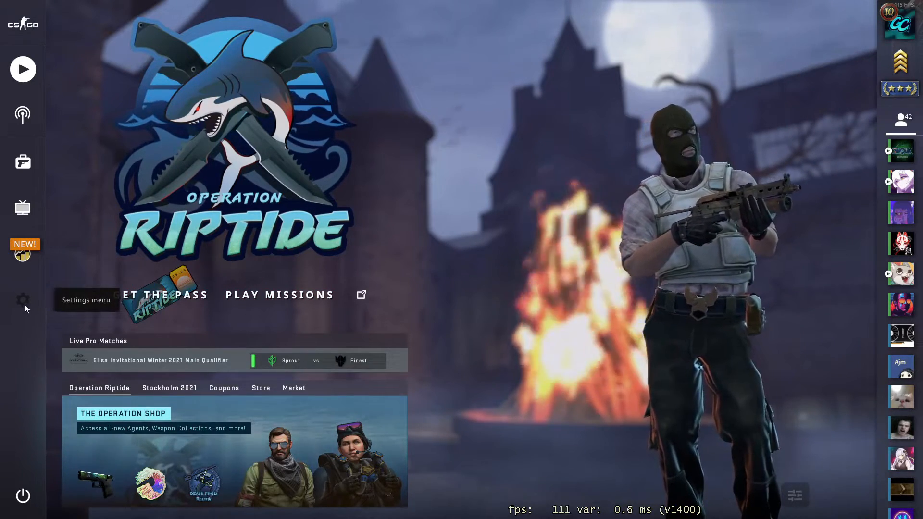
Show CS:GO's Game settings, confirming Enable Developer Console is set to Yes.
click(24, 299)
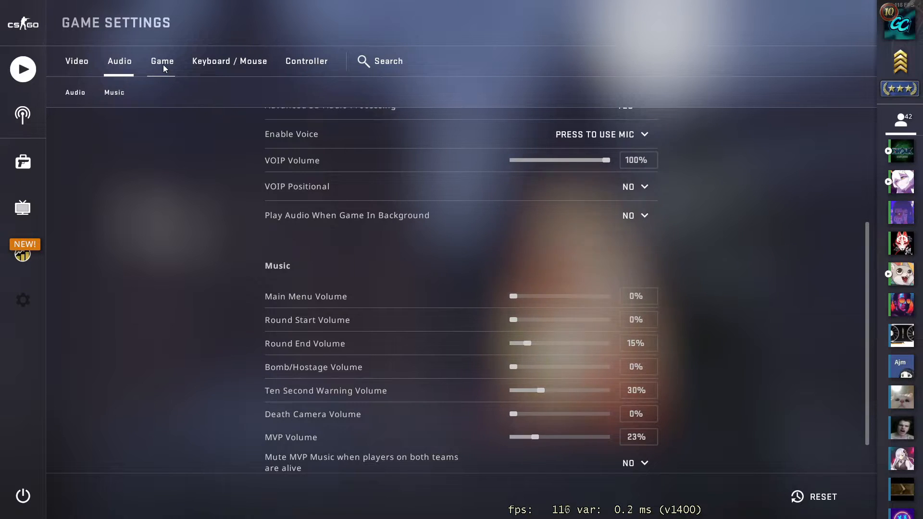
click(162, 62)
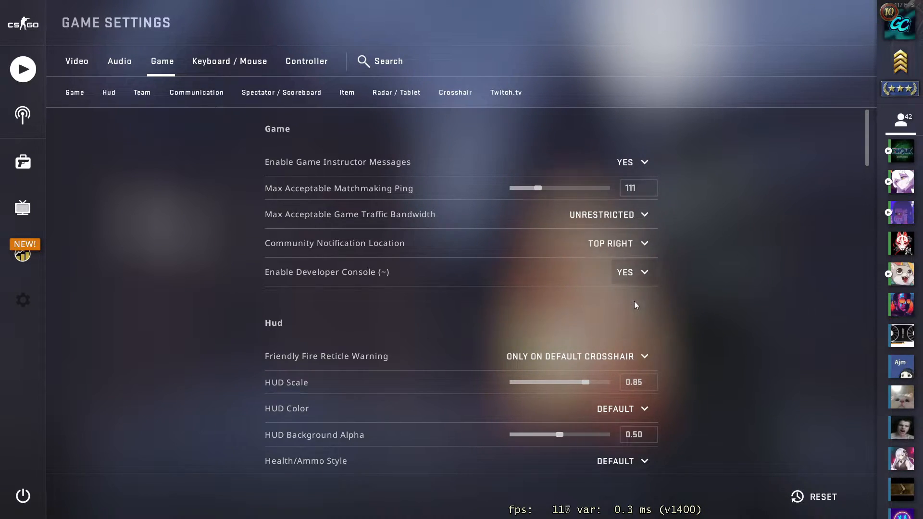
mouse_move(23, 69)
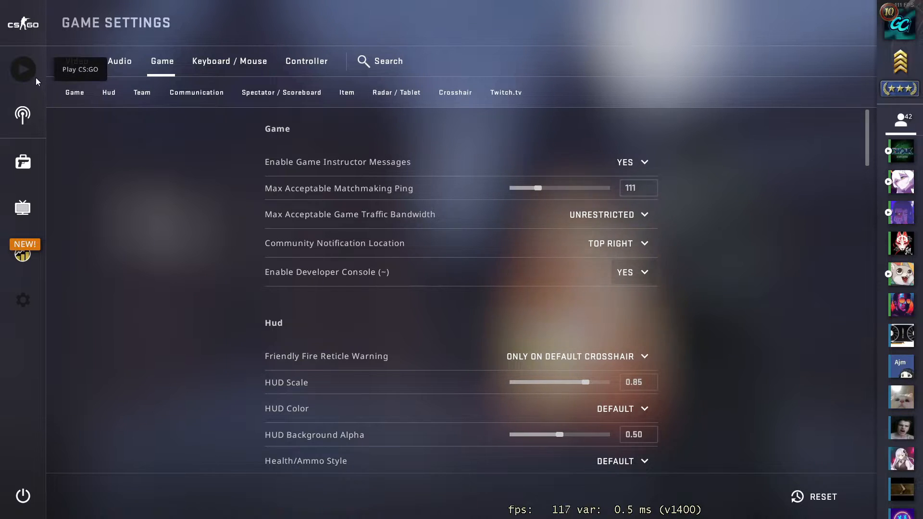
Return from settings to the Play screen showing Official Matchmaking competitive maps.
click(23, 68)
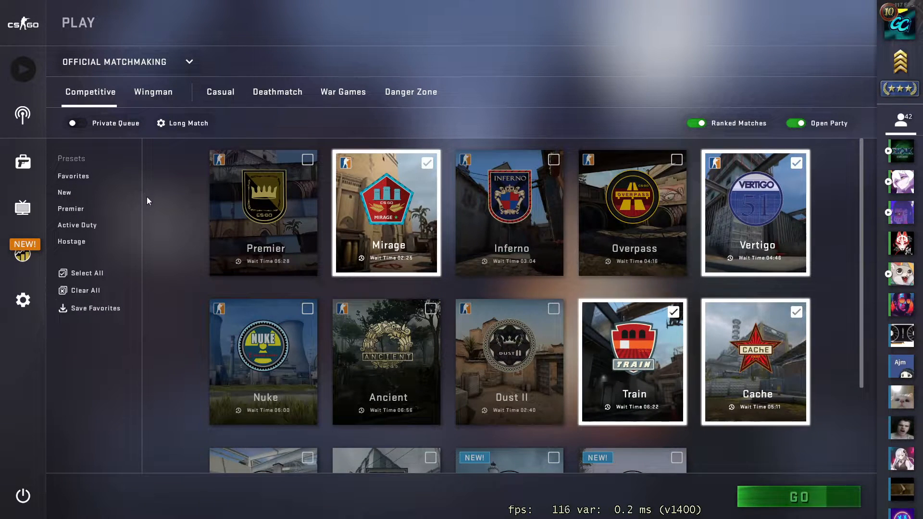
mouse_move(152, 203)
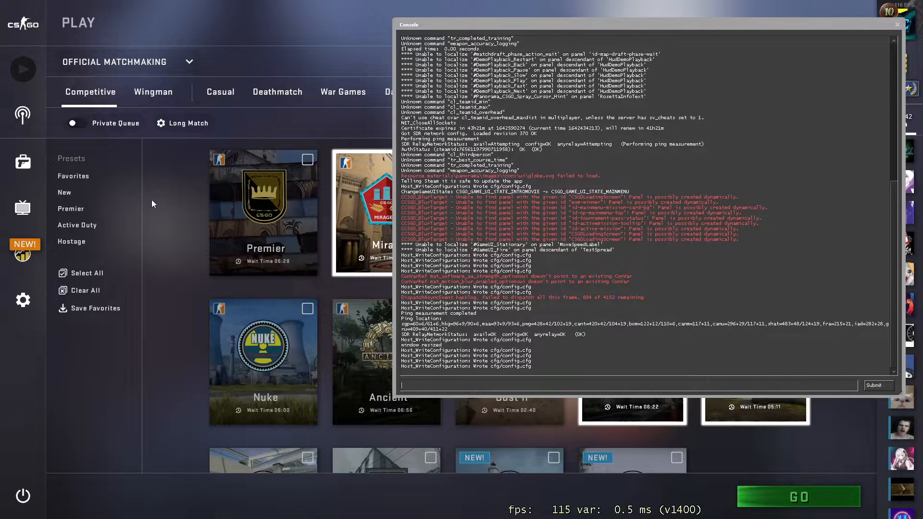
Enter connect 51.79.162.166:27015 in the console to load ze_colors_p3.
text(connect)
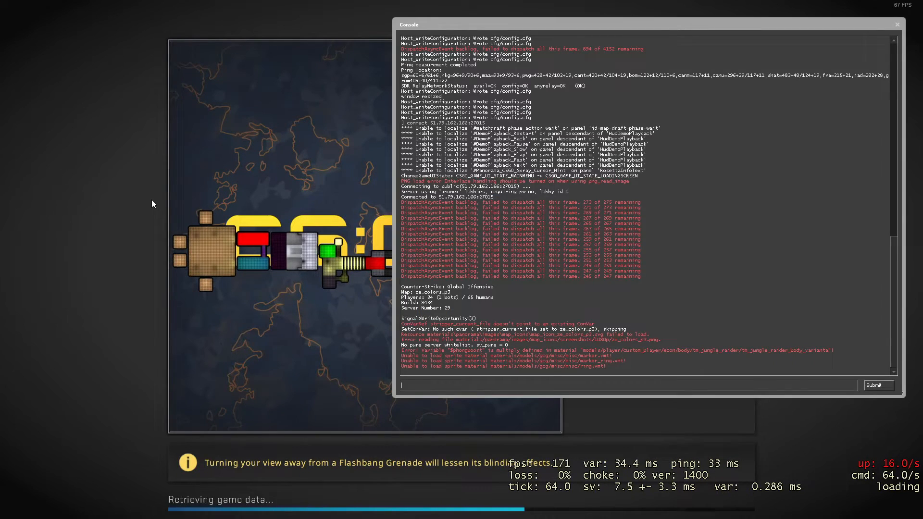
Finish connecting to 51.79.162.166:27015, then disconnect and close the console.
text(connect 51.79.162.166:27015)
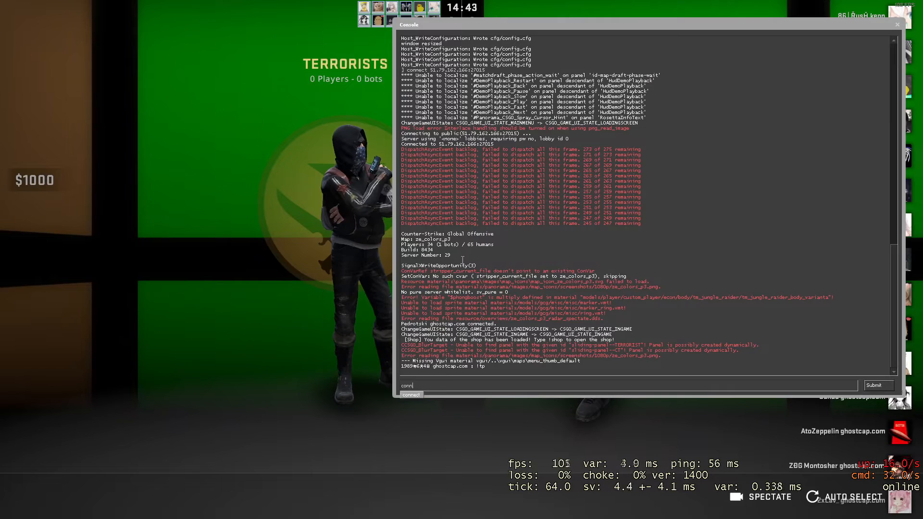
text(disconnect)
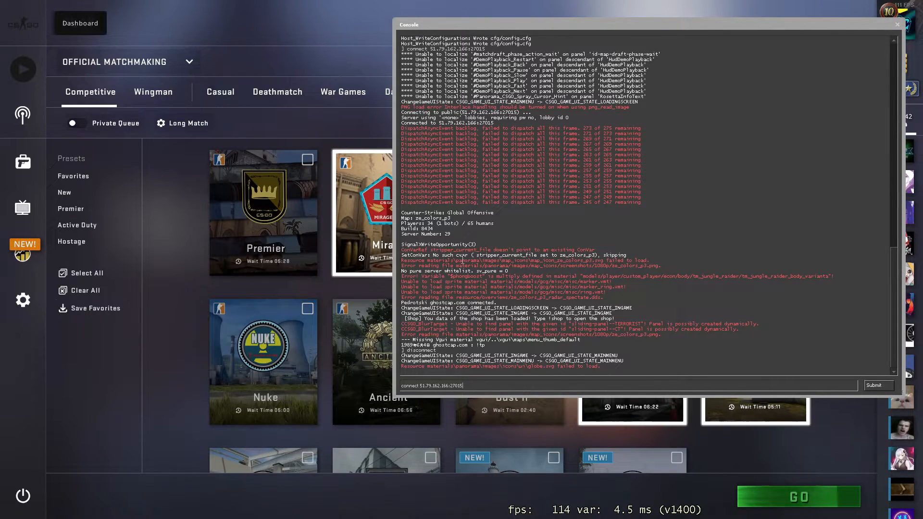
click(895, 24)
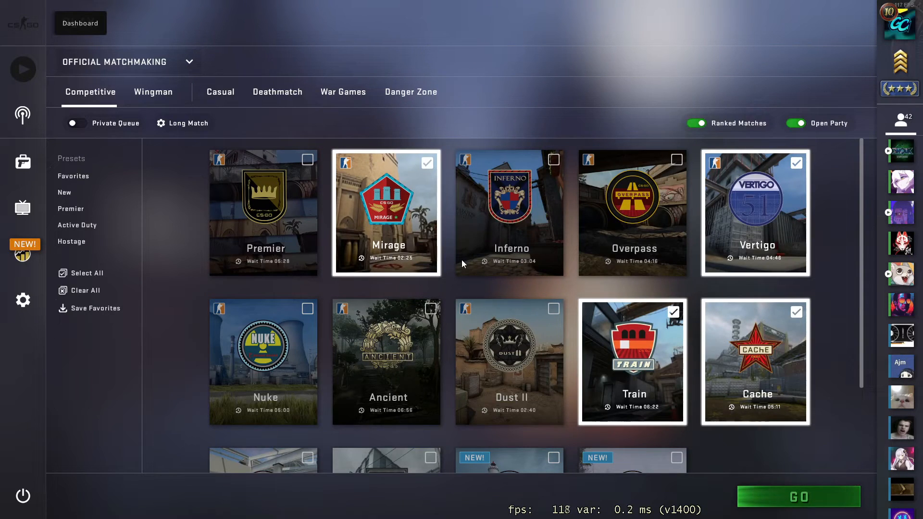